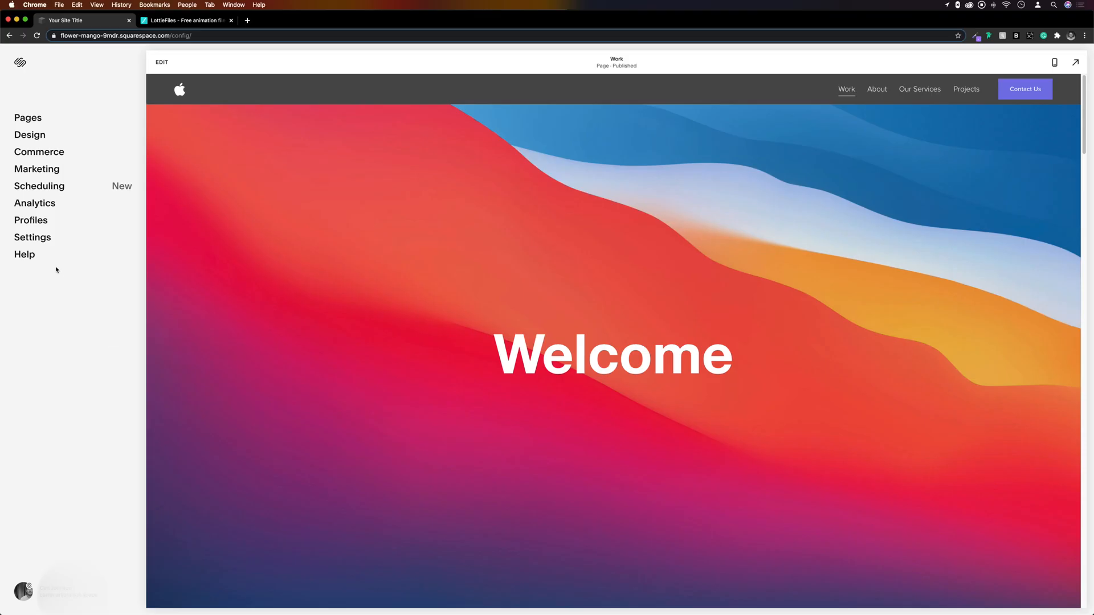
Reach the Advanced site settings on the way to Code Injection
left_click(32, 237)
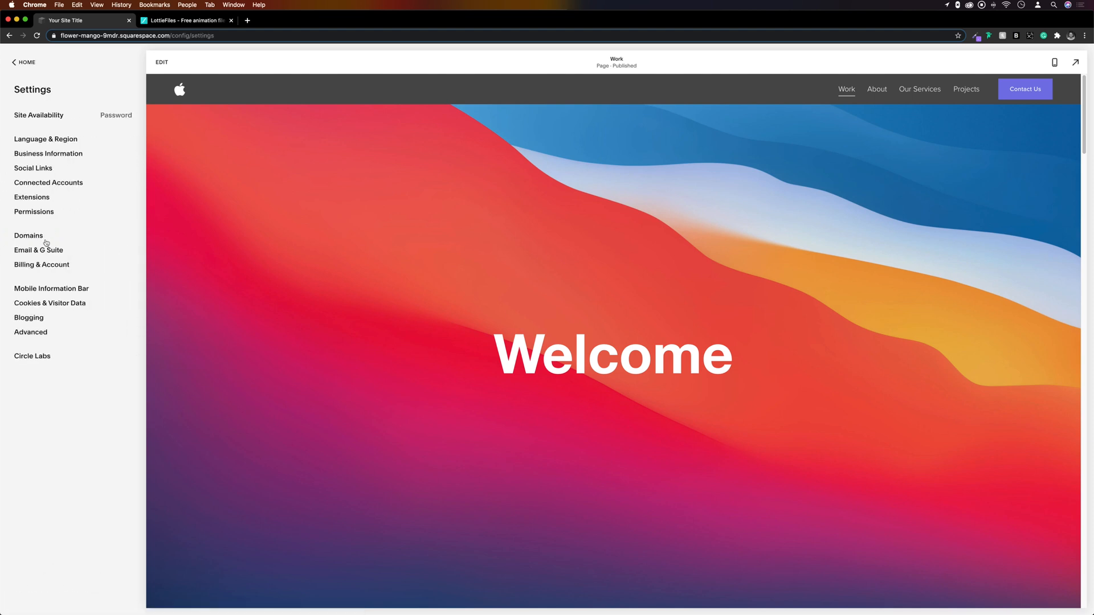
left_click(31, 332)
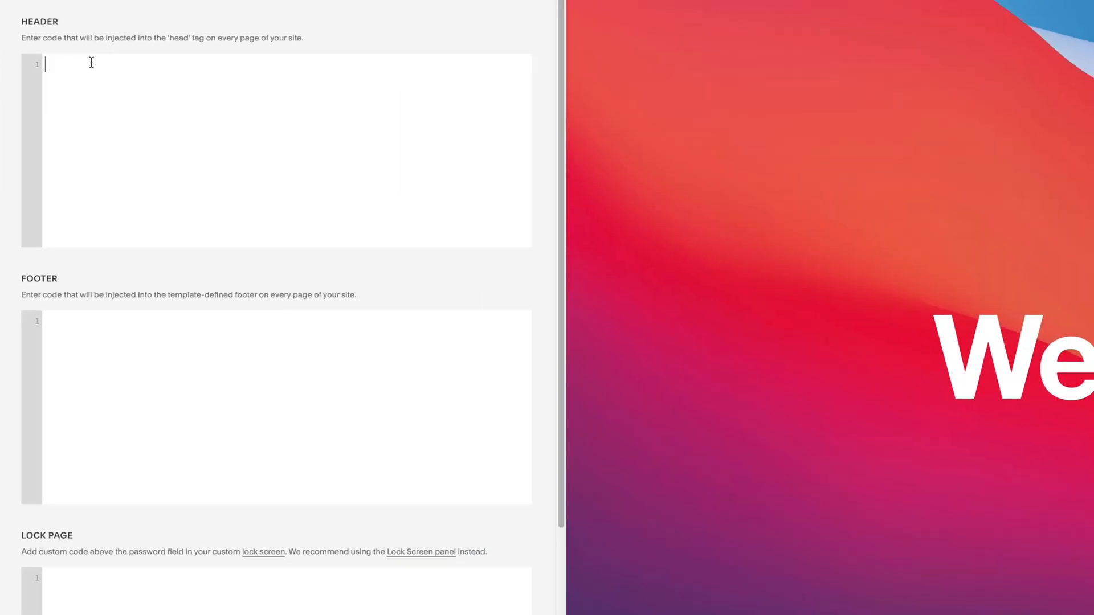
Add the unpkg lottie-player@latest script tag and an opening <div class="splash-wrapper"> to the header
type("<script src=\"https://unpkg.com/@lottiefiles/lottie-player@latest/dist/lottie-player.js\"></script>")
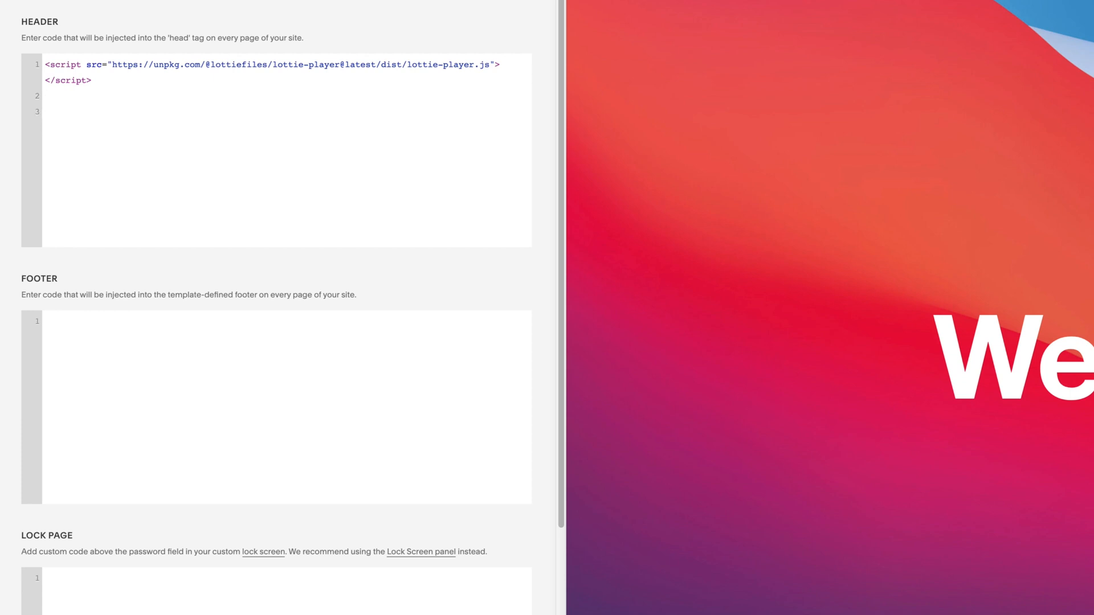
type("<div")
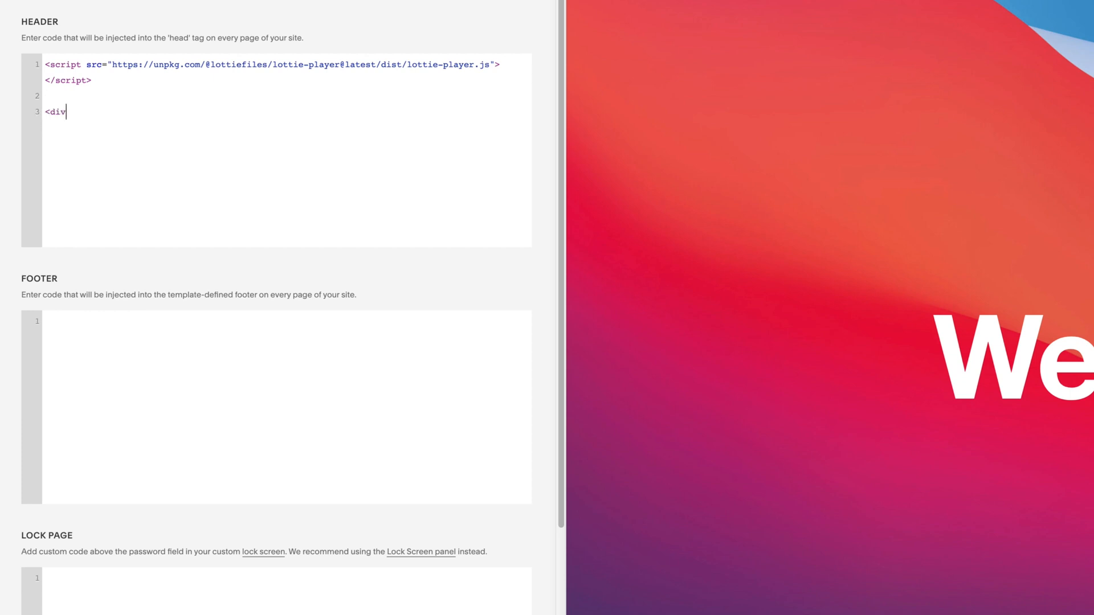
type("class=\"splash")
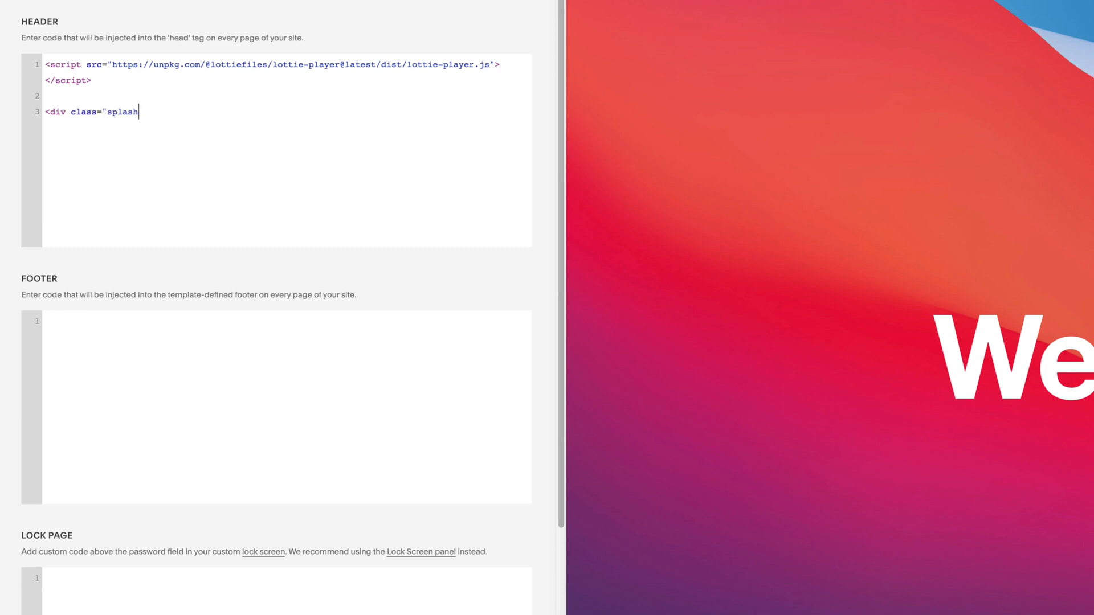
type("-wrap")
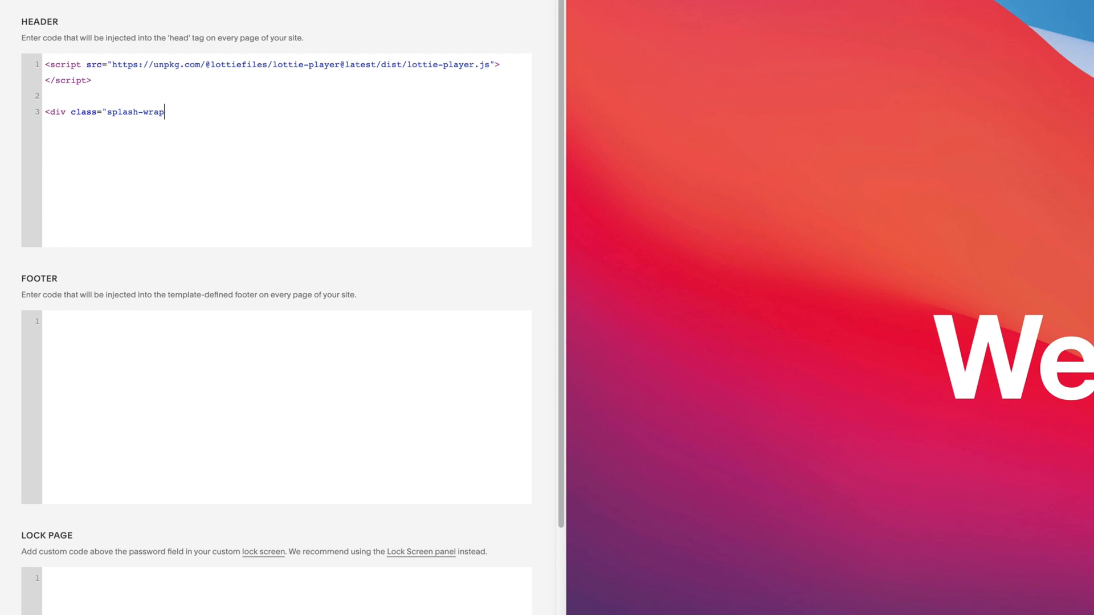
type("per\">")
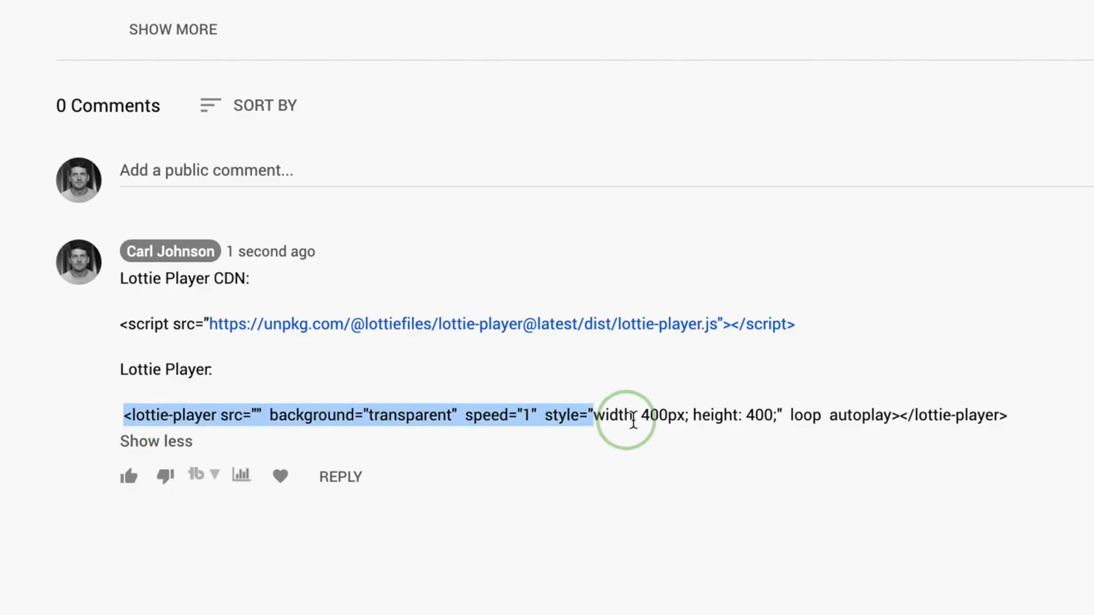
Select the lottie-player snippet in the YouTube comment and switch to the LottieFiles page
left_click_drag(631, 415, 1009, 414)
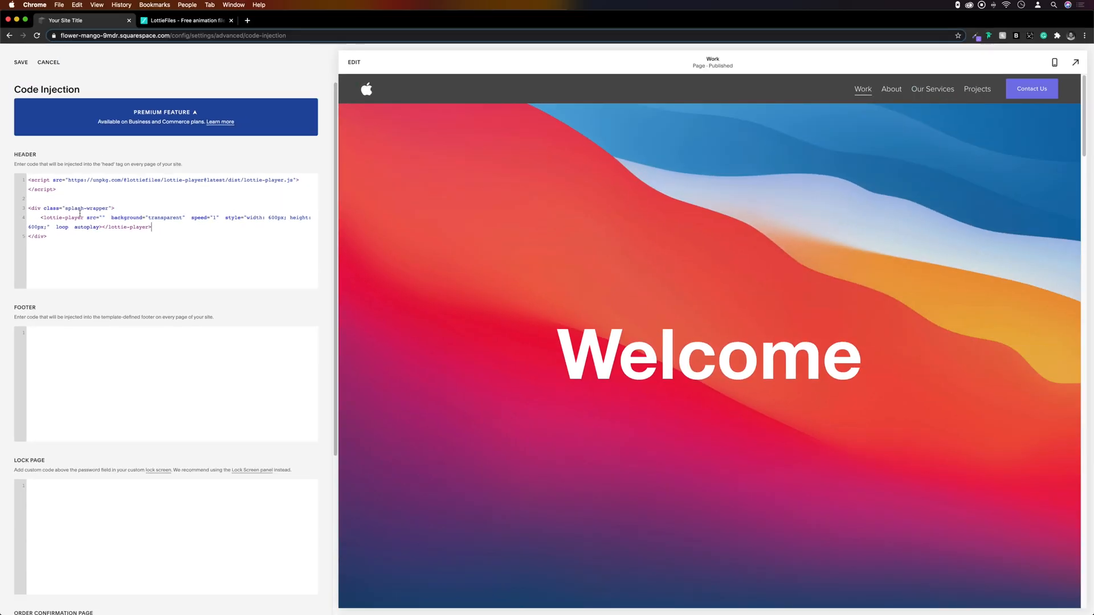
left_click(185, 21)
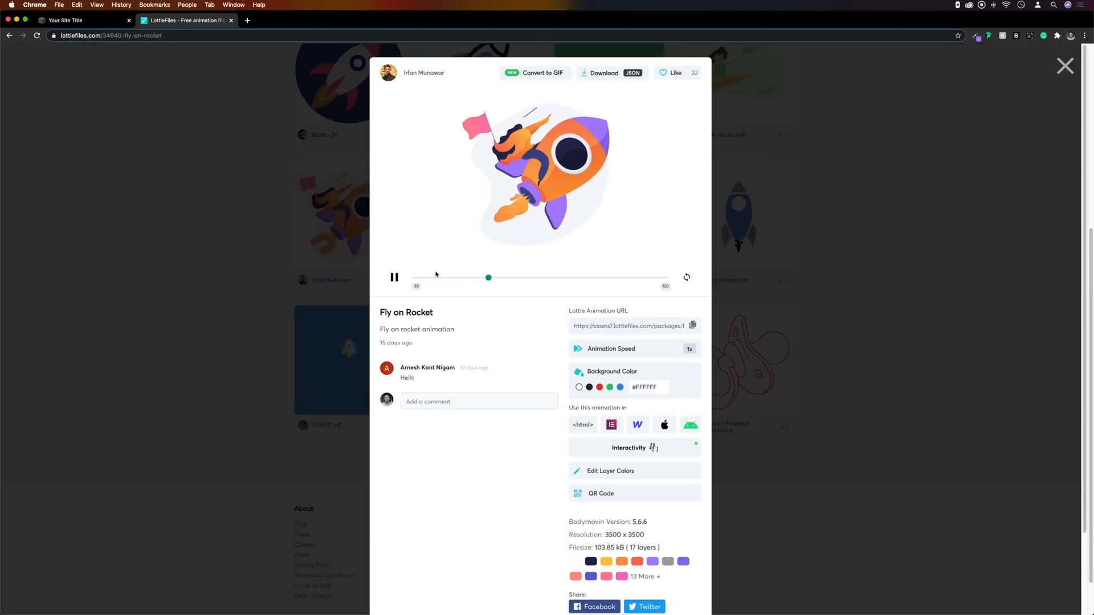
Copy the Fly on Rocket Lottie animation URL and return to the Squarespace editor
left_click(692, 325)
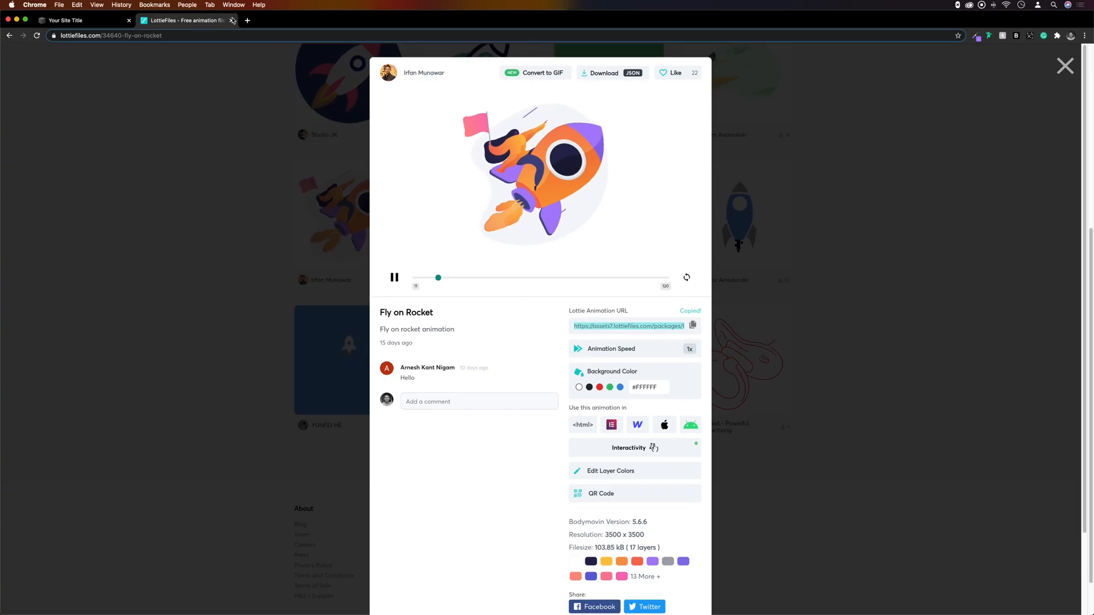
left_click(78, 20)
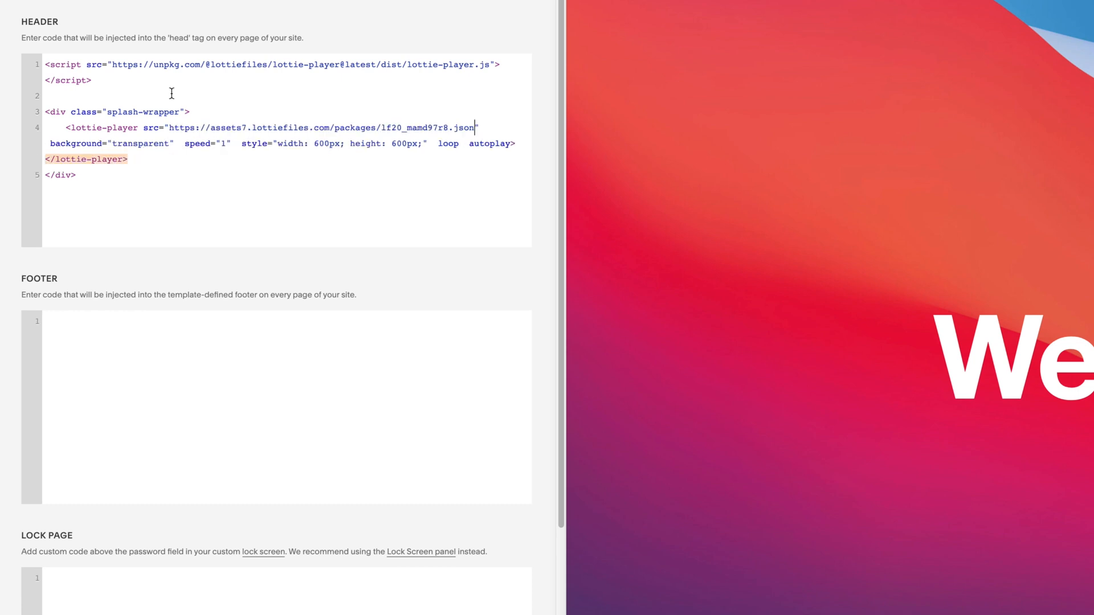
mouse_move(167, 163)
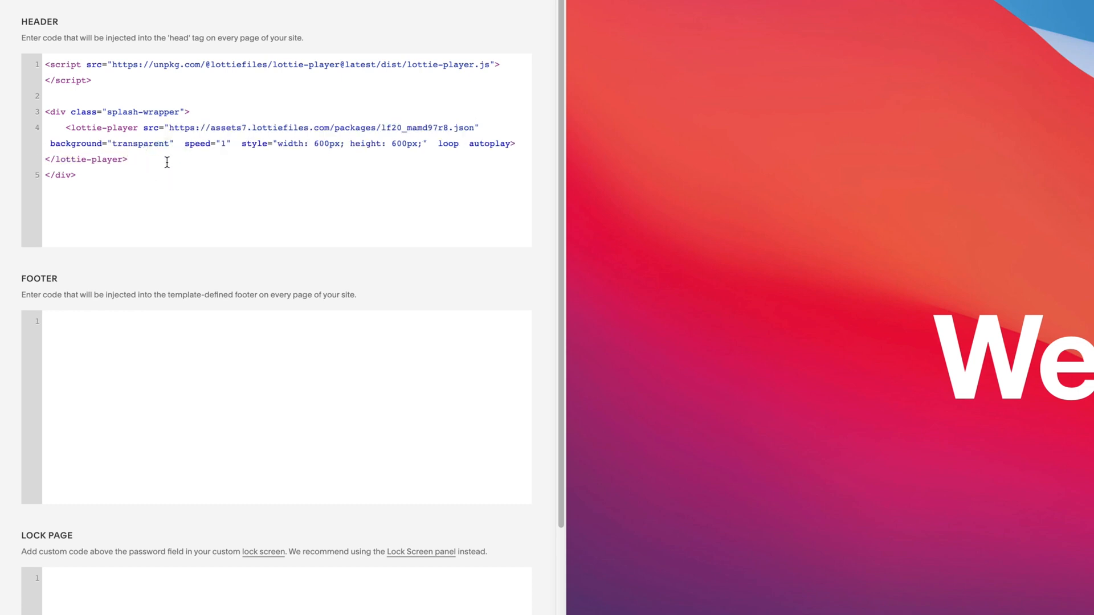
Start a new line after the lottie-player for the <h2>Loading</h2> heading
key("enter")
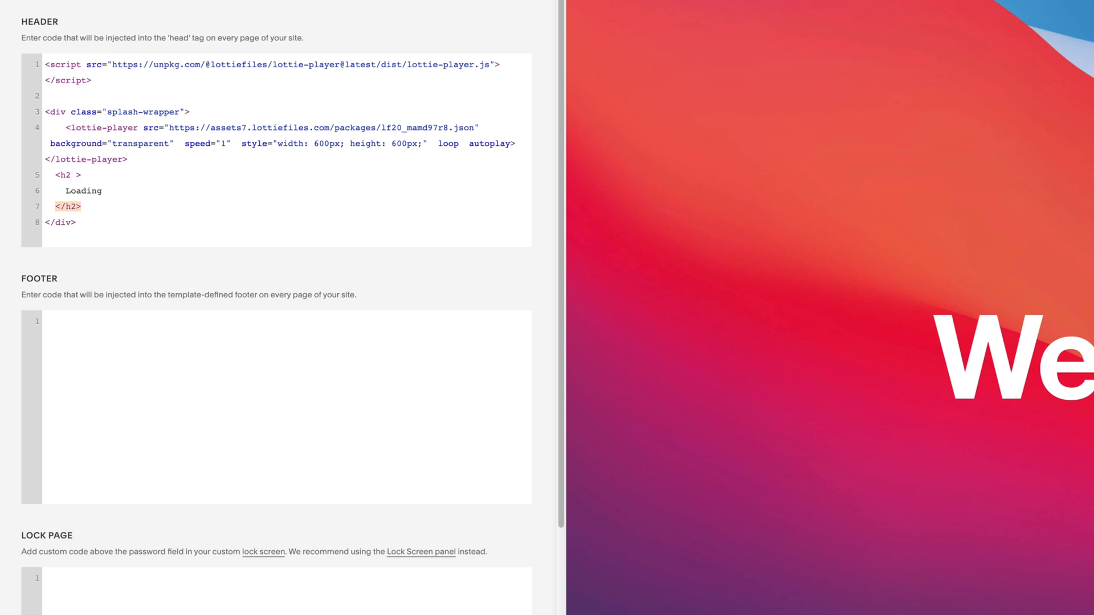
Give the Loading h2 an inline style="color: #aa80f8;"
type("style=\"colo\"")
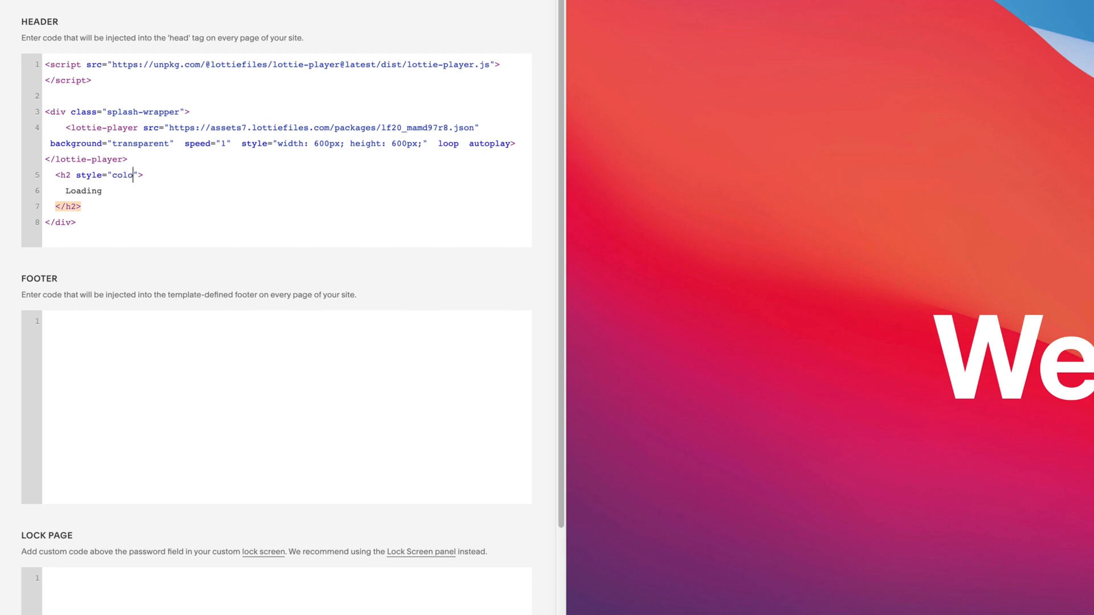
type("r:")
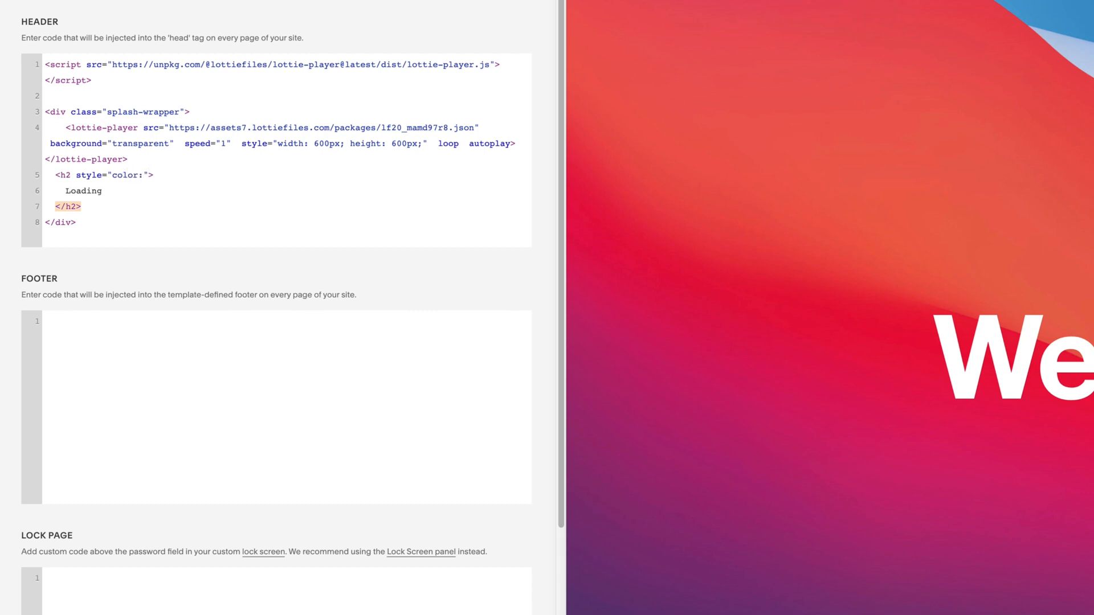
type("#a")
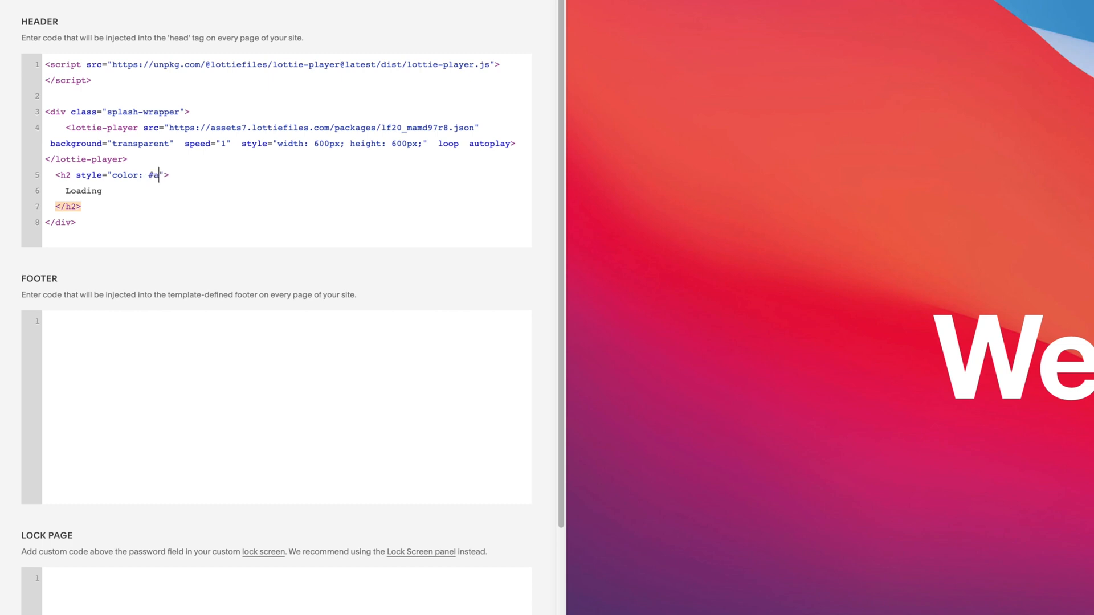
type("a80f8;")
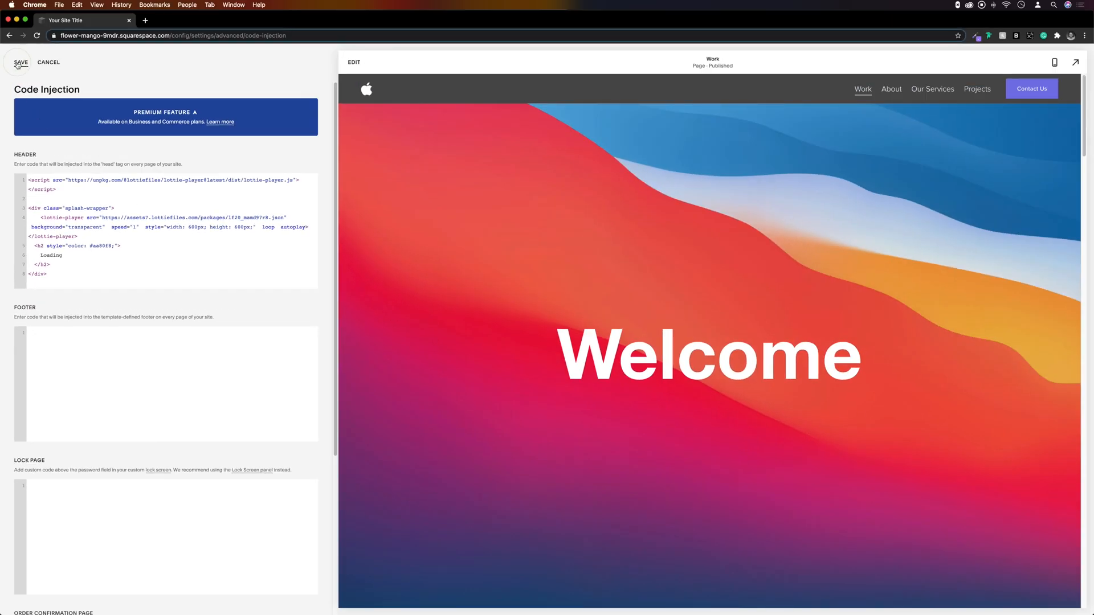
Save the header code injection and back out to the main Settings list
left_click(20, 61)
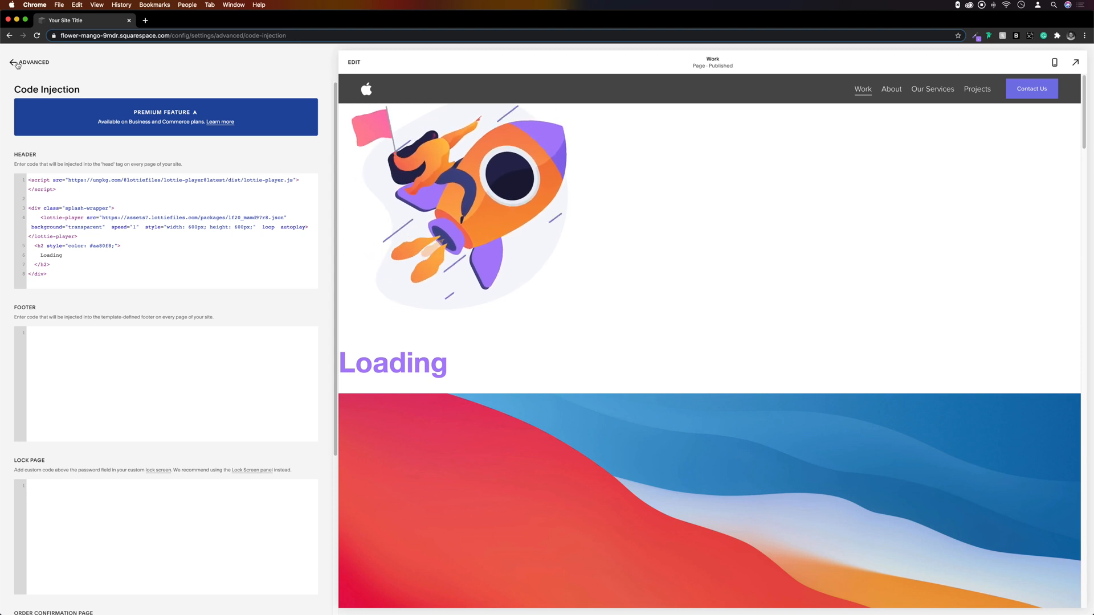
left_click(10, 62)
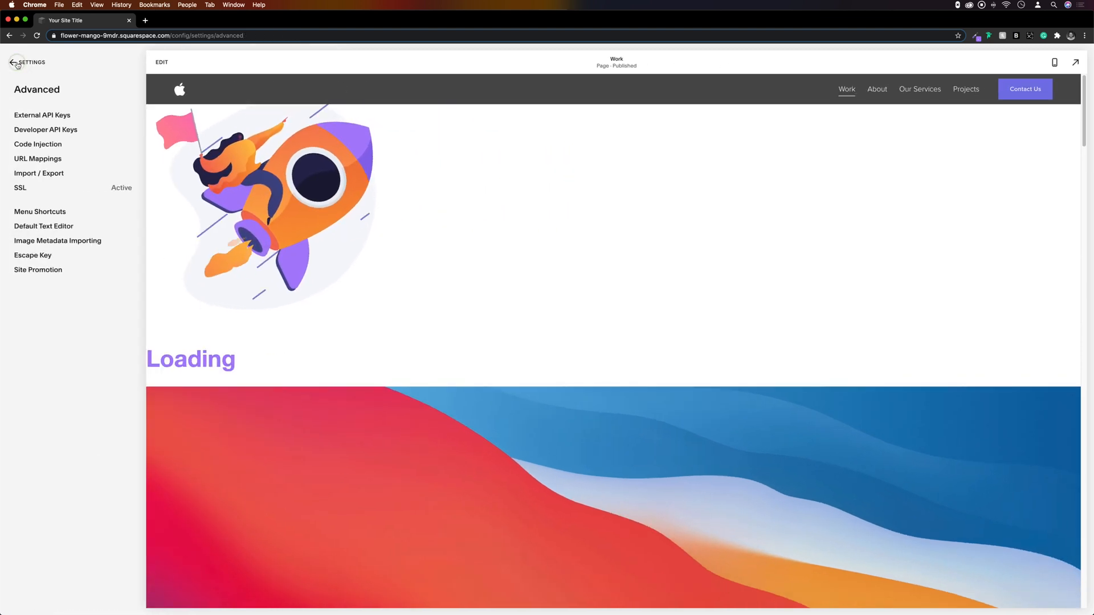
left_click(13, 62)
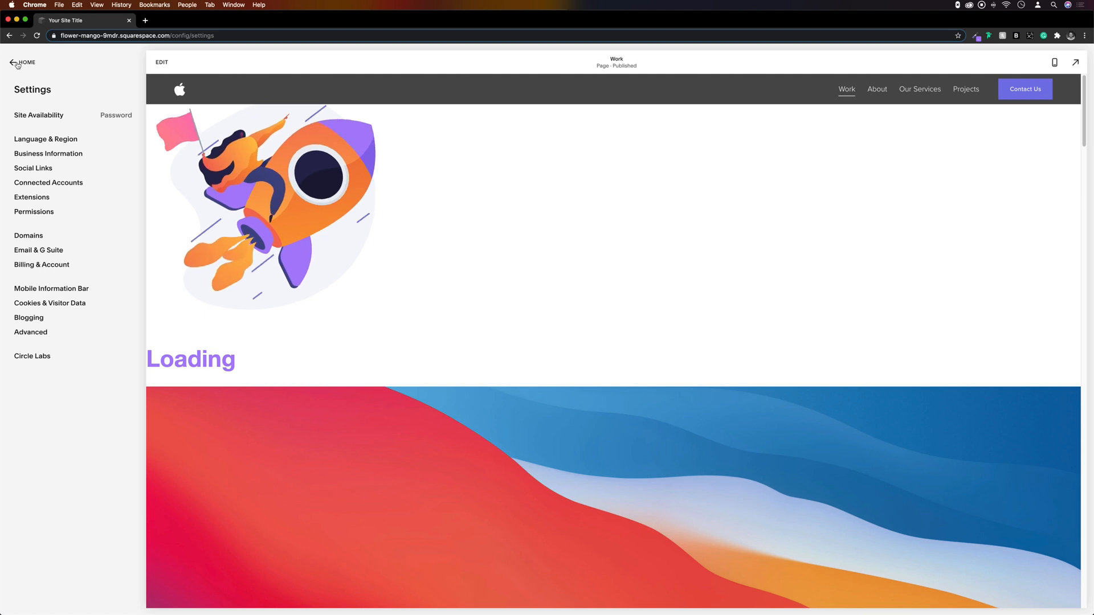